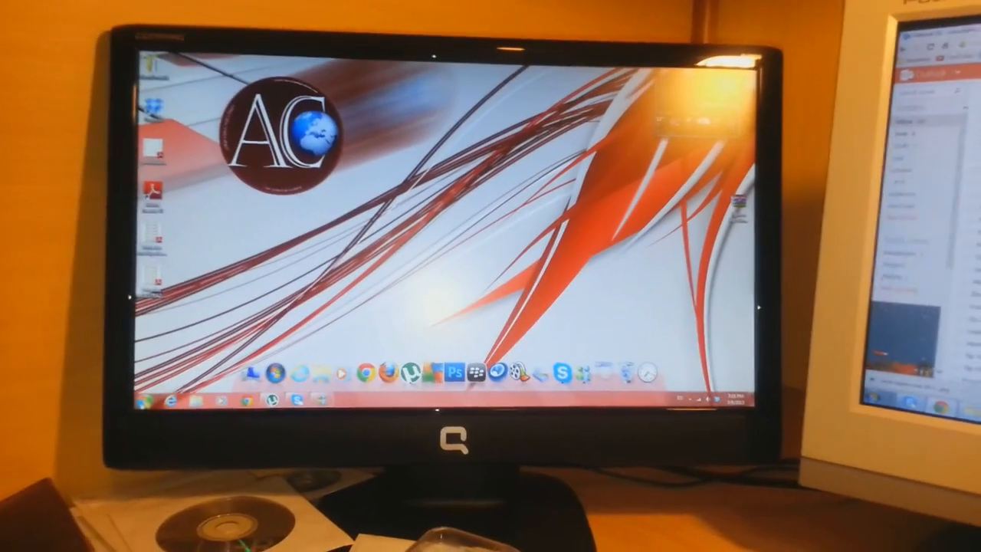
Launch Command Prompt from Start > All Programs > Accessories
click(153, 399)
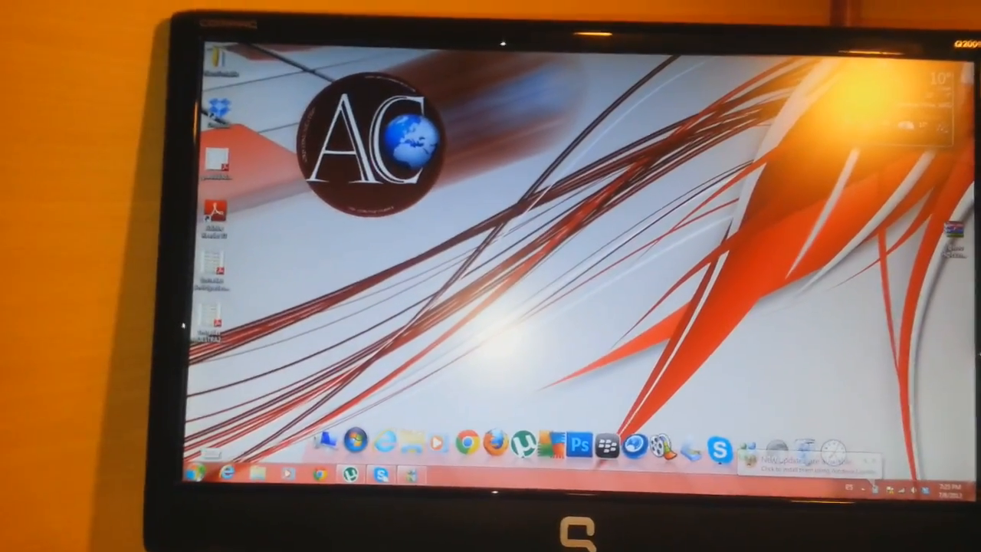
click(215, 472)
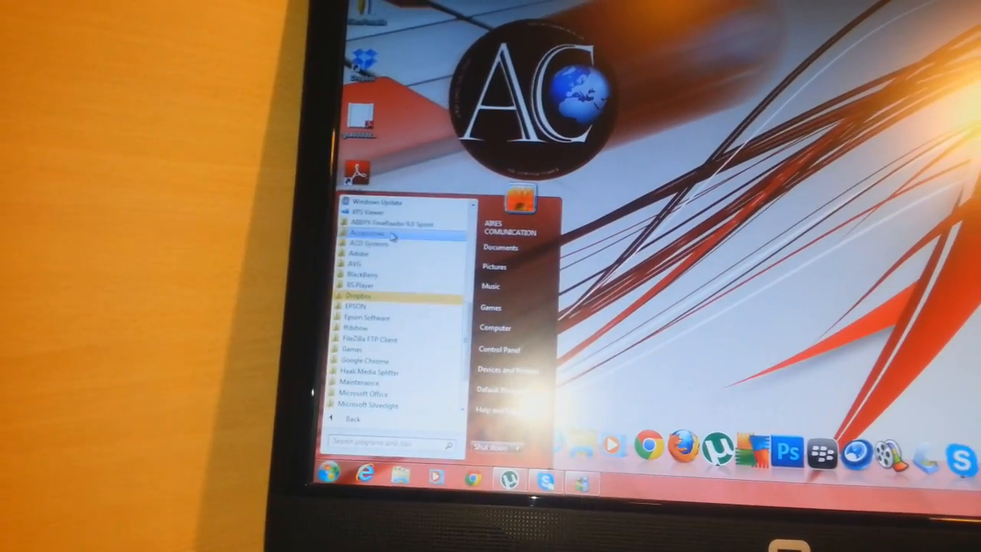
click(371, 233)
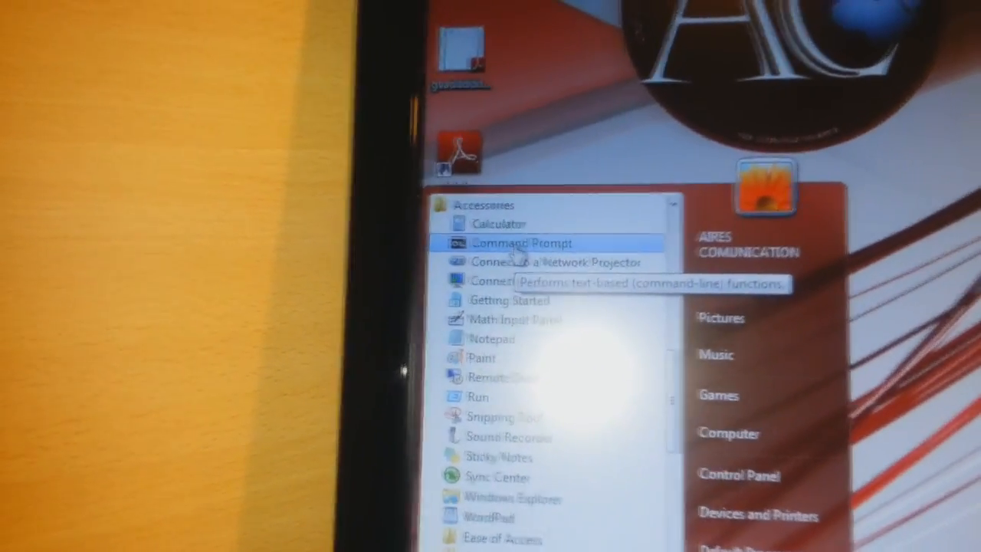
click(500, 242)
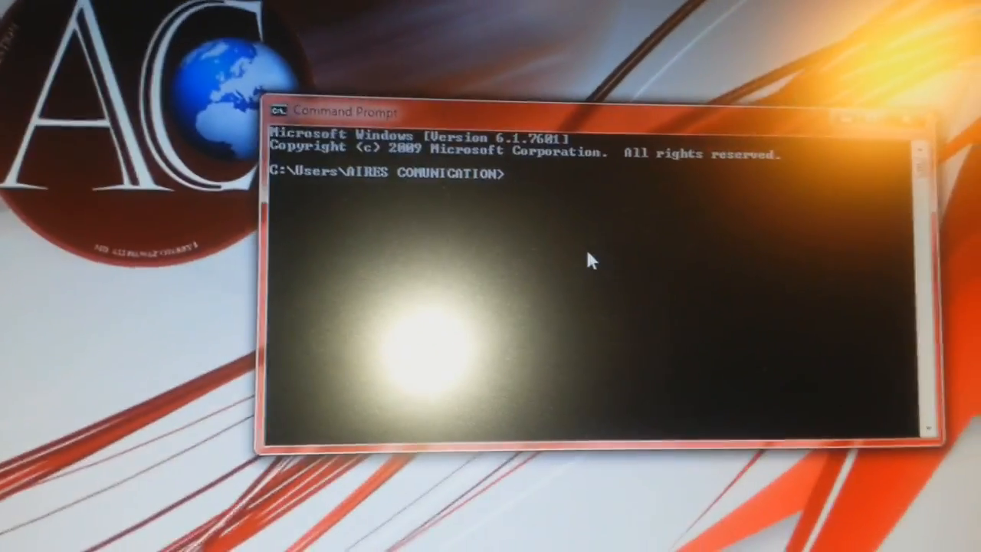
Start DiskPart from the prompt and approve the User Account Control request
text(d)
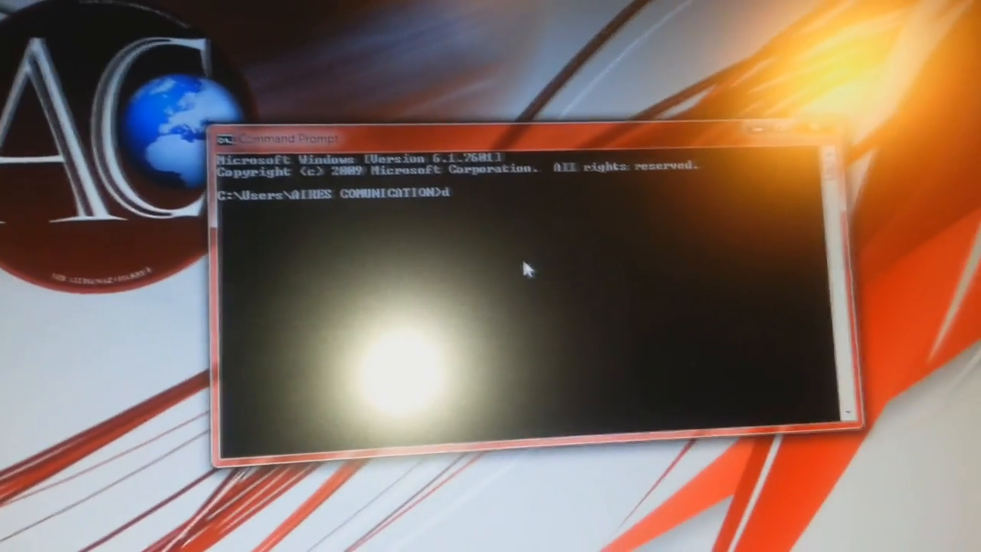
text(iskp)
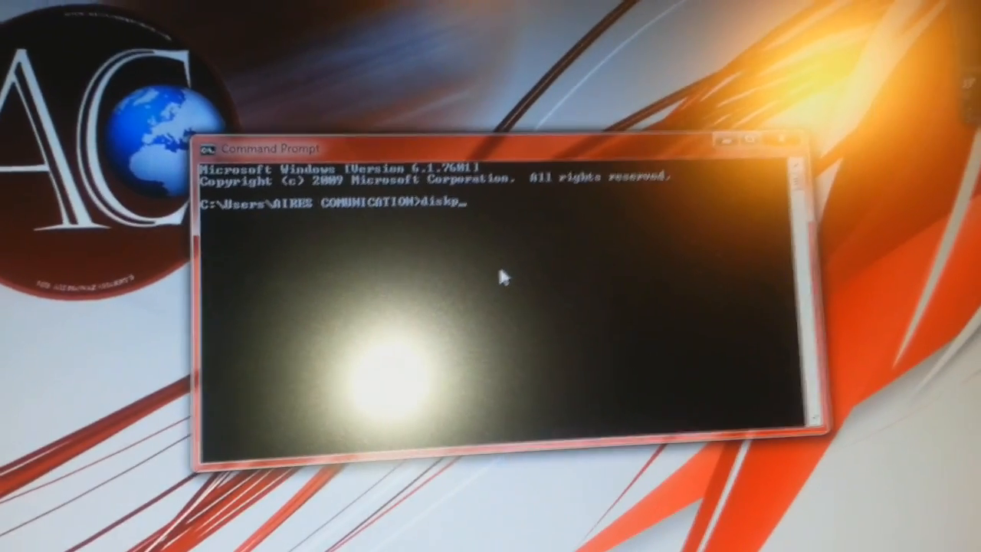
text(art)
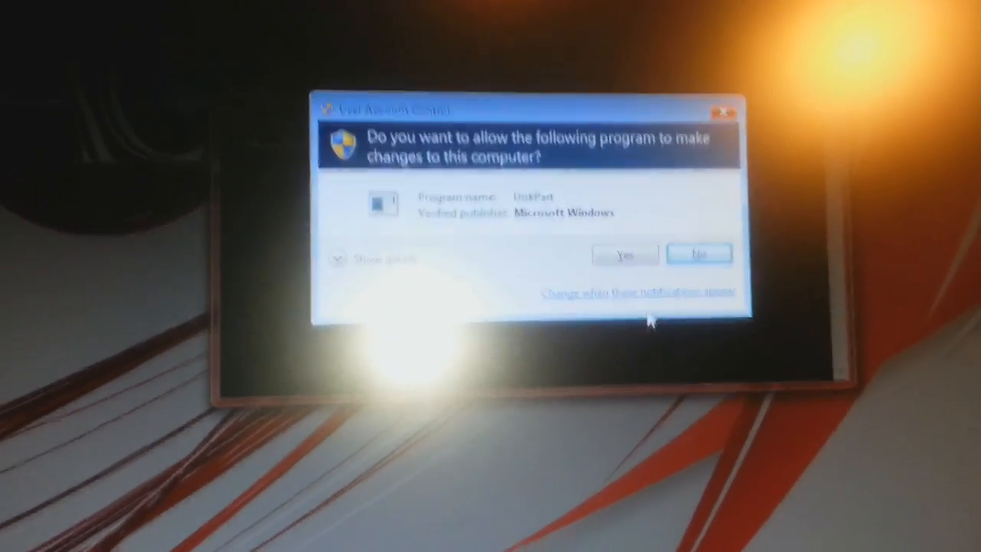
click(625, 254)
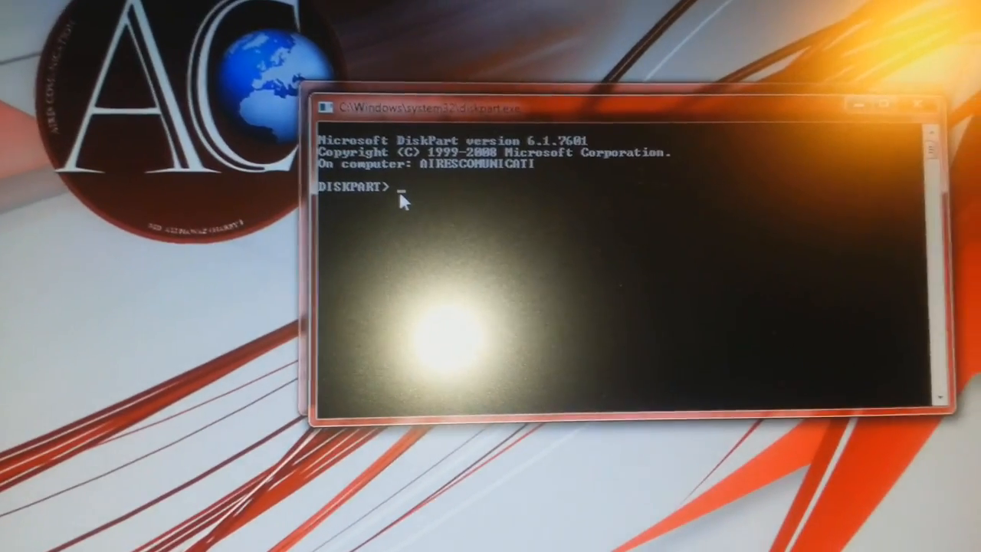
Run 'list disk' and then 'select disk 2' to choose the 3796 MB flash drive
text(list)
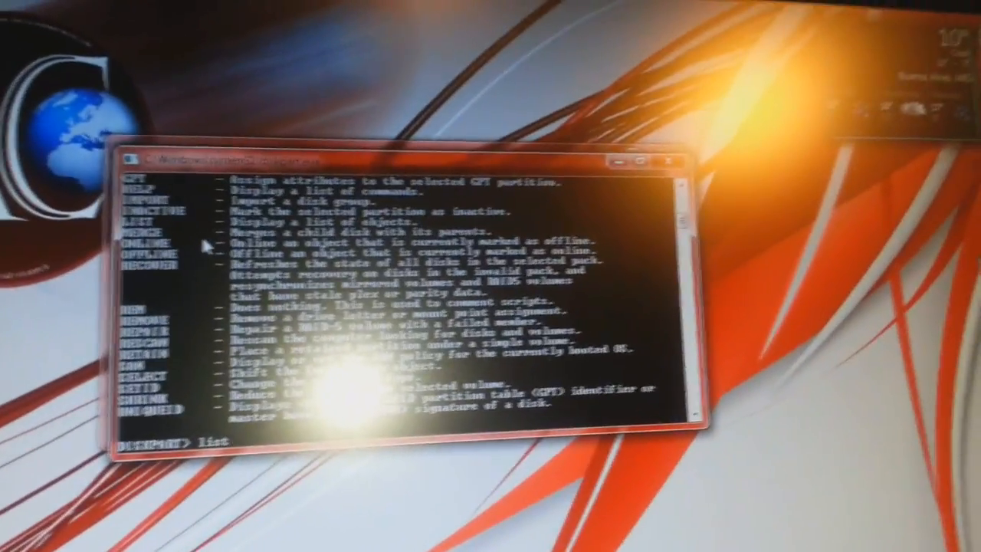
text(list disk)
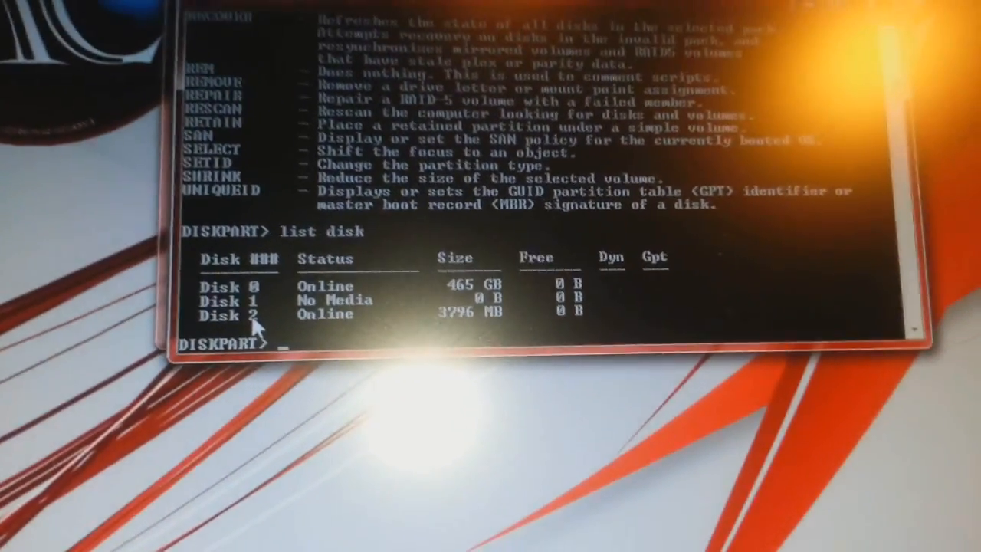
text(select d)
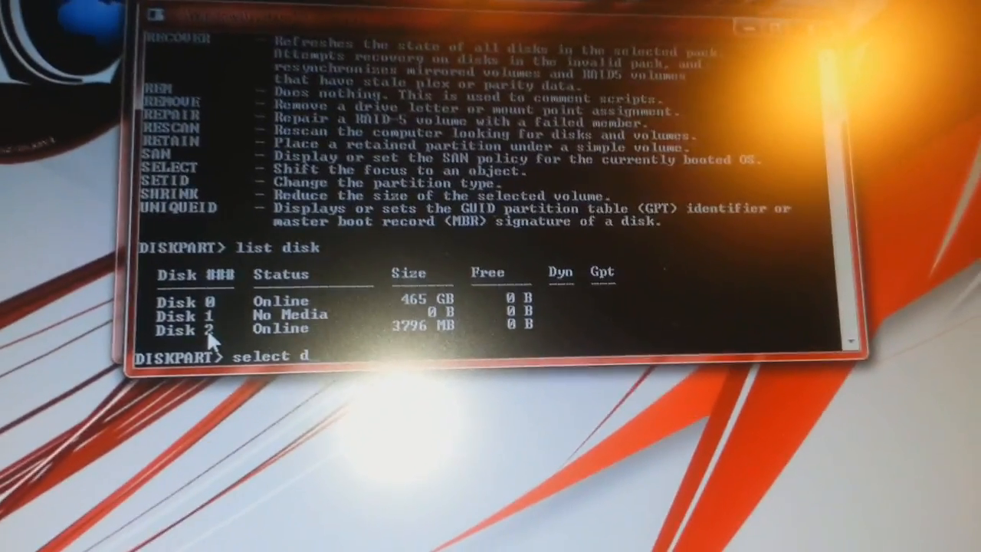
text(isk 2)
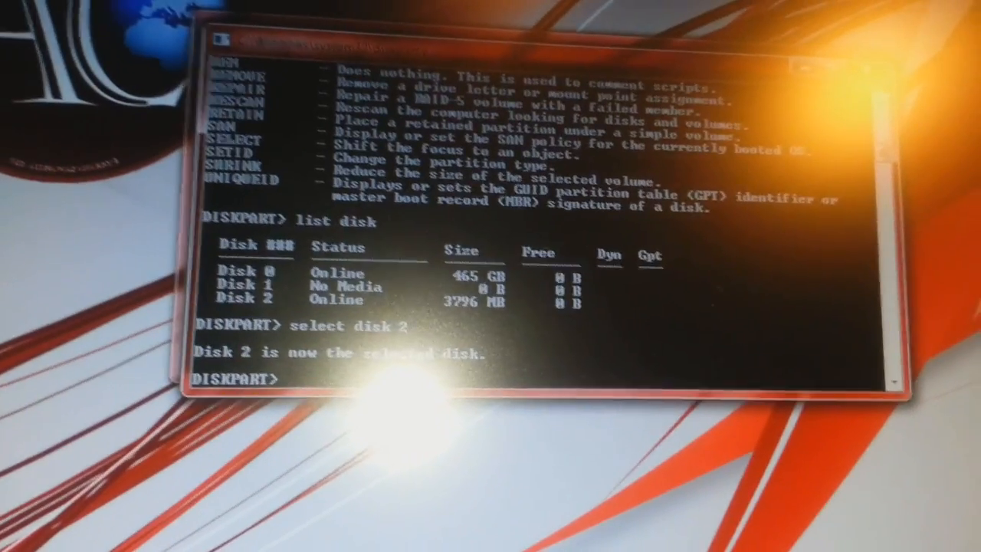
Run 'detail disk' on Disk 2 before cleaning it and creating a primary partition
text(detail)
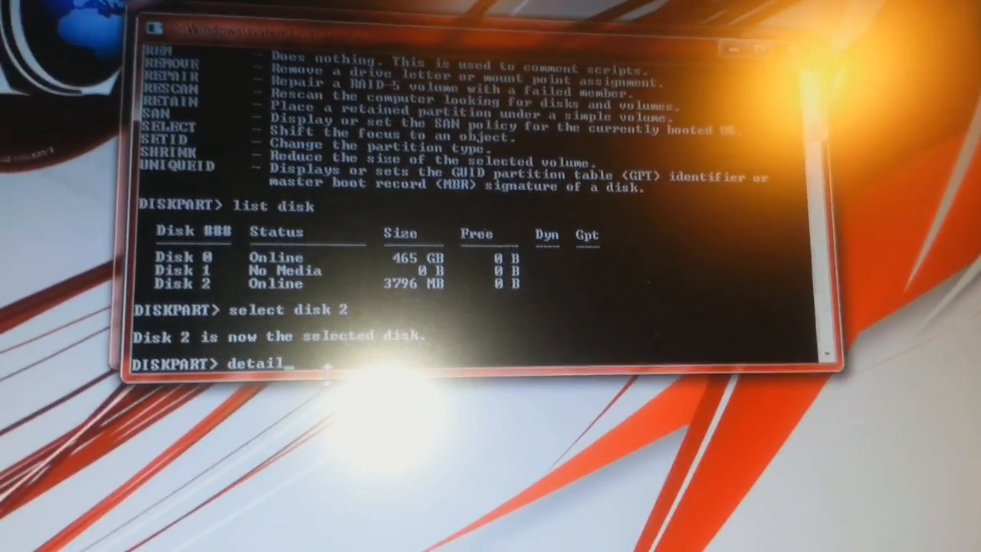
text(disk)
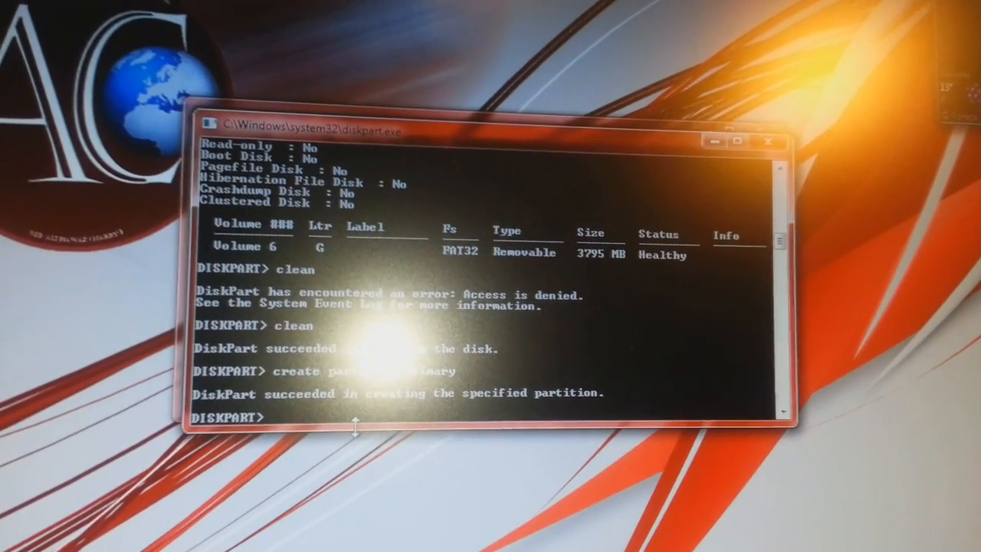
Run 'select partition 1' and 'active' to mark the new partition active
text(s)
text(a)
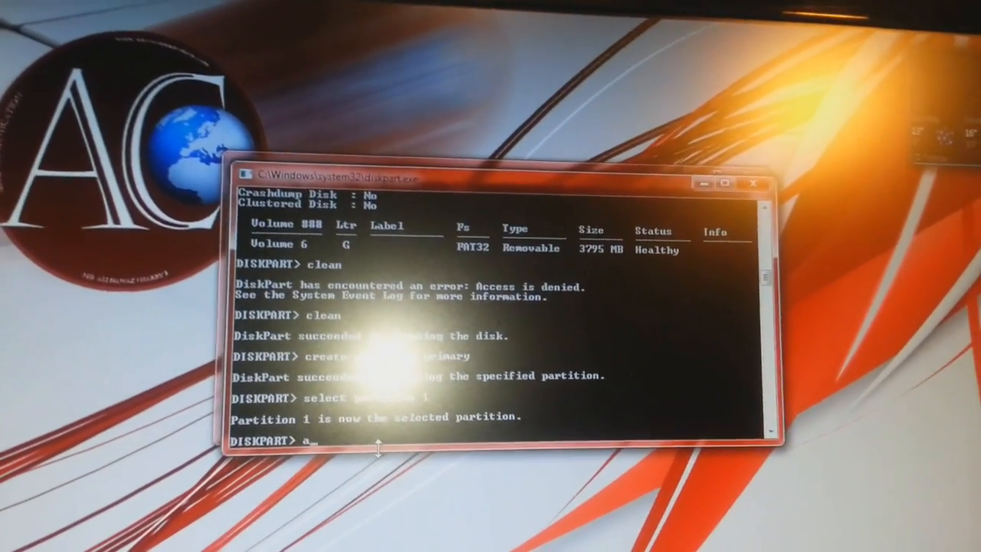
text(ctive)
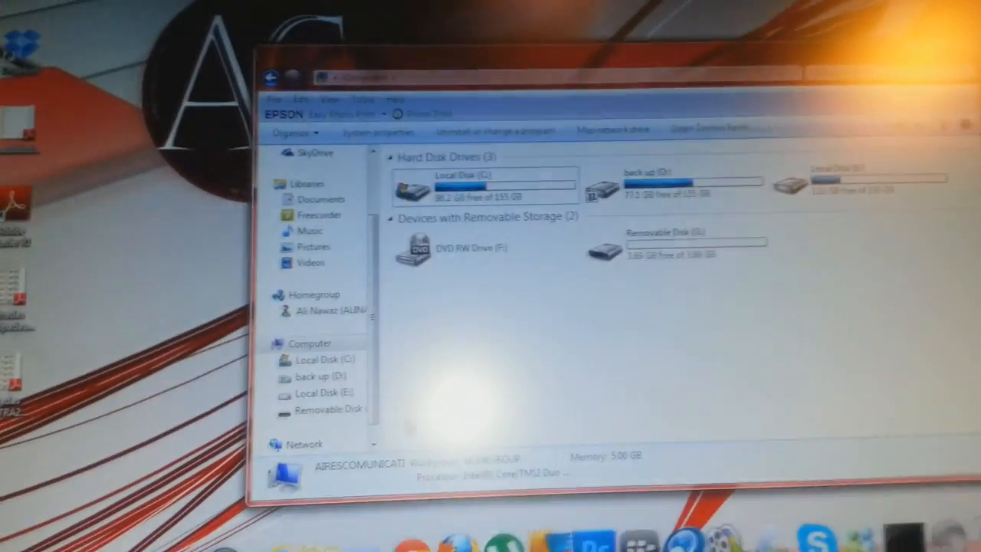
click(659, 253)
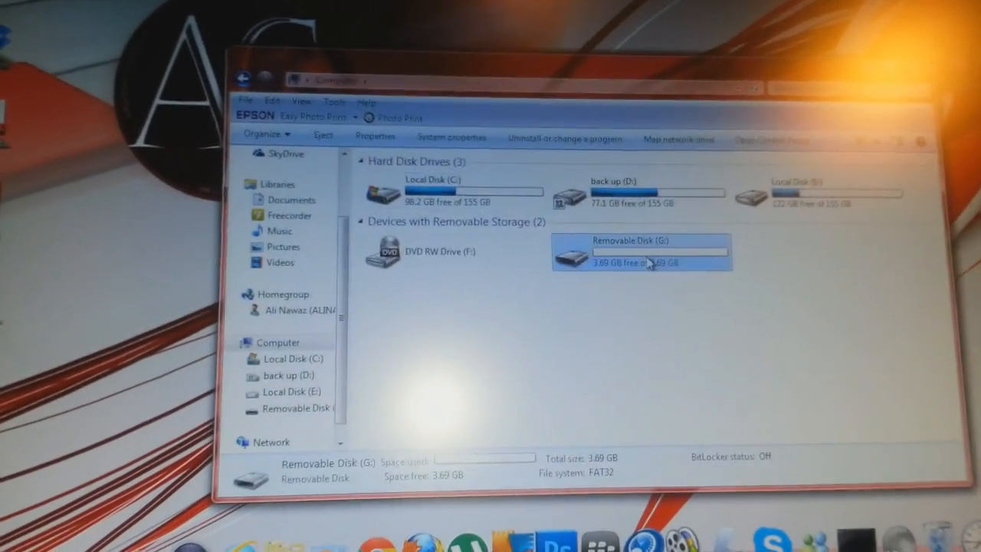
double_click(641, 253)
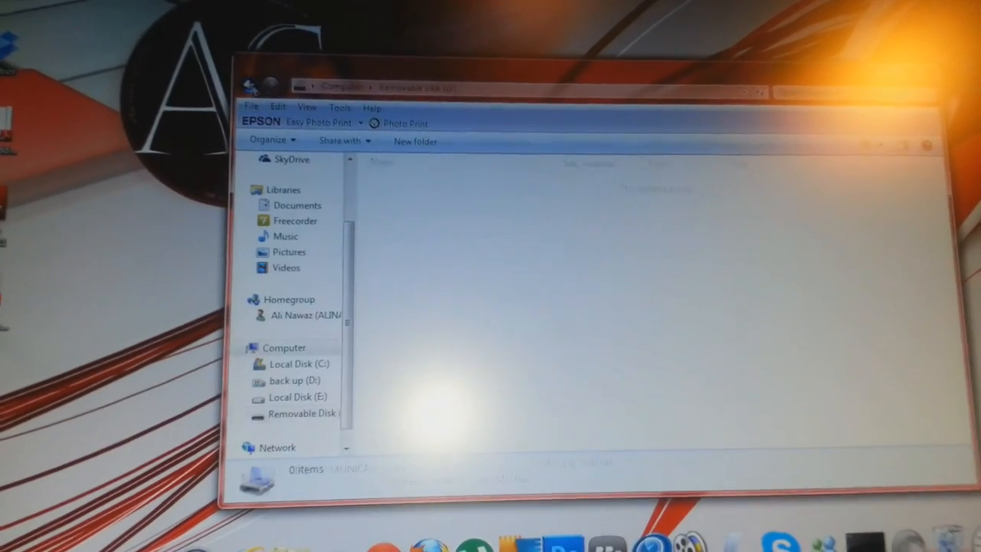
click(284, 346)
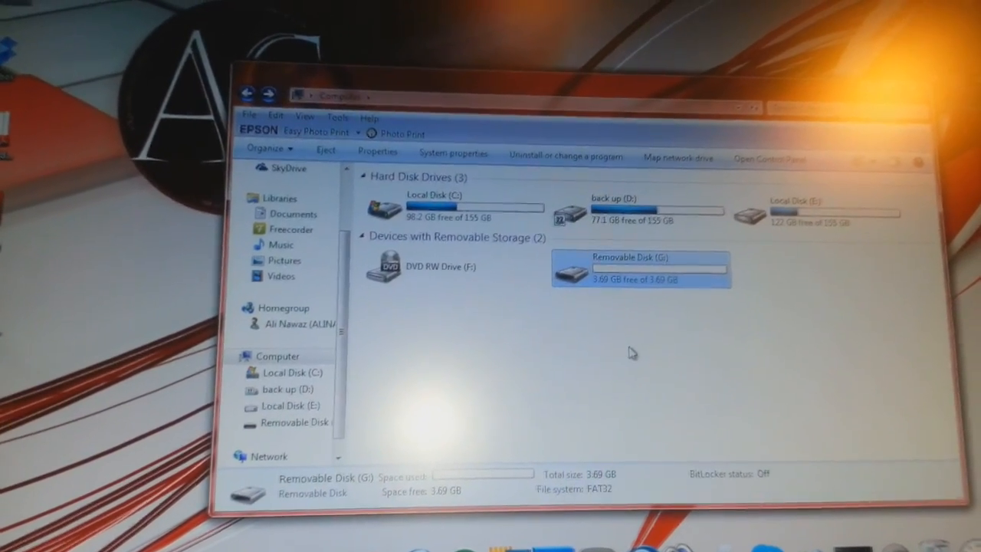